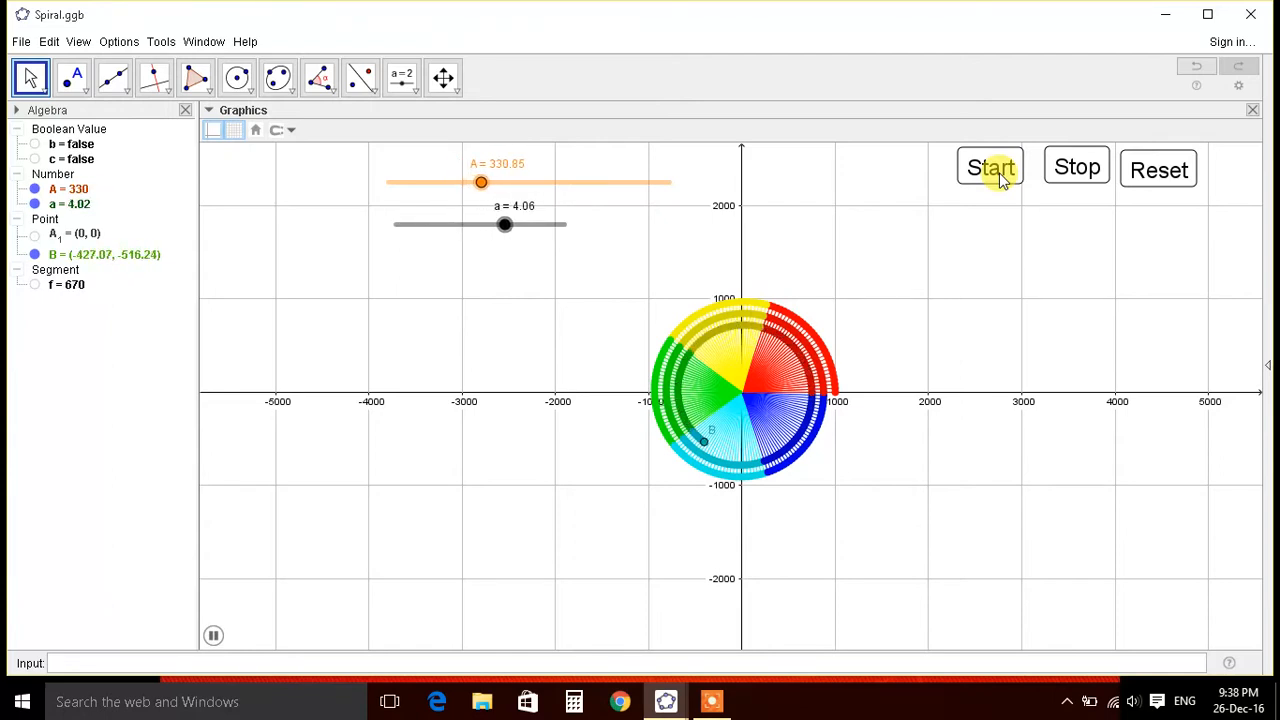
Run the Start button on the finished Spiral.ggb wheel, then begin a new blank file
{"action": "left_click", "coordinate": [990, 168]}
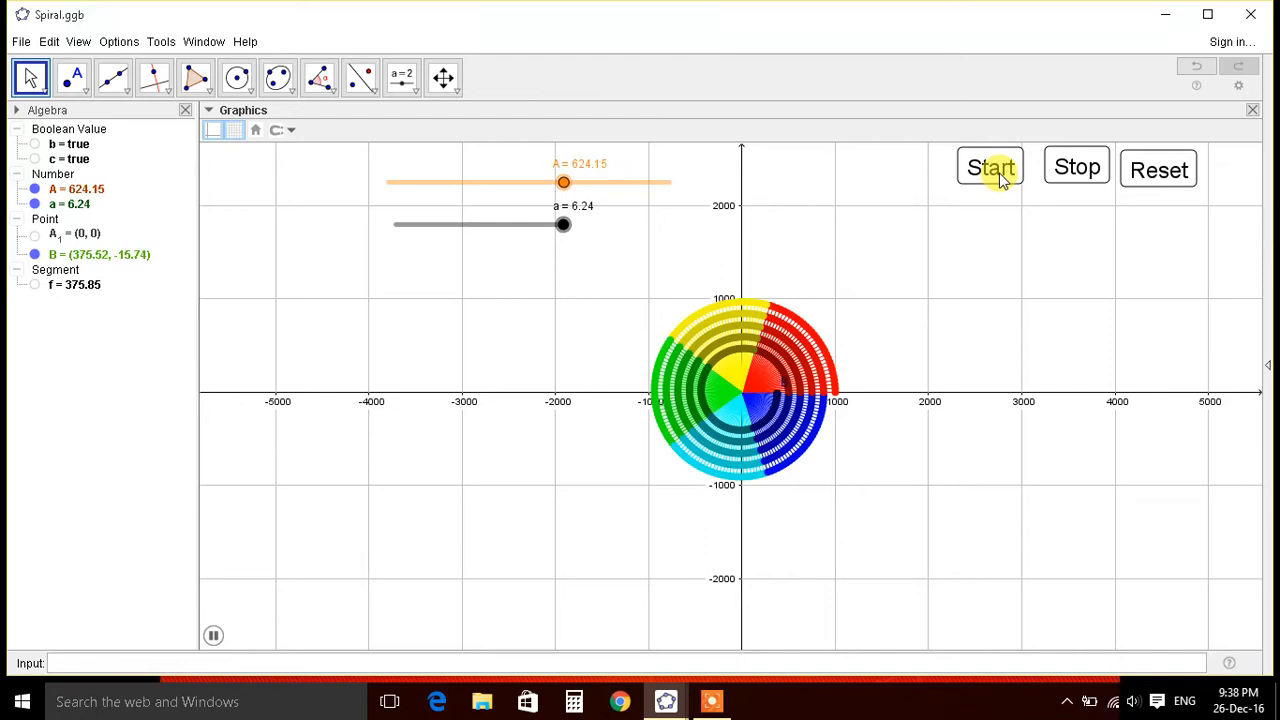
{"action": "left_click", "coordinate": [400, 74]}
{"action": "type", "text": "R"}
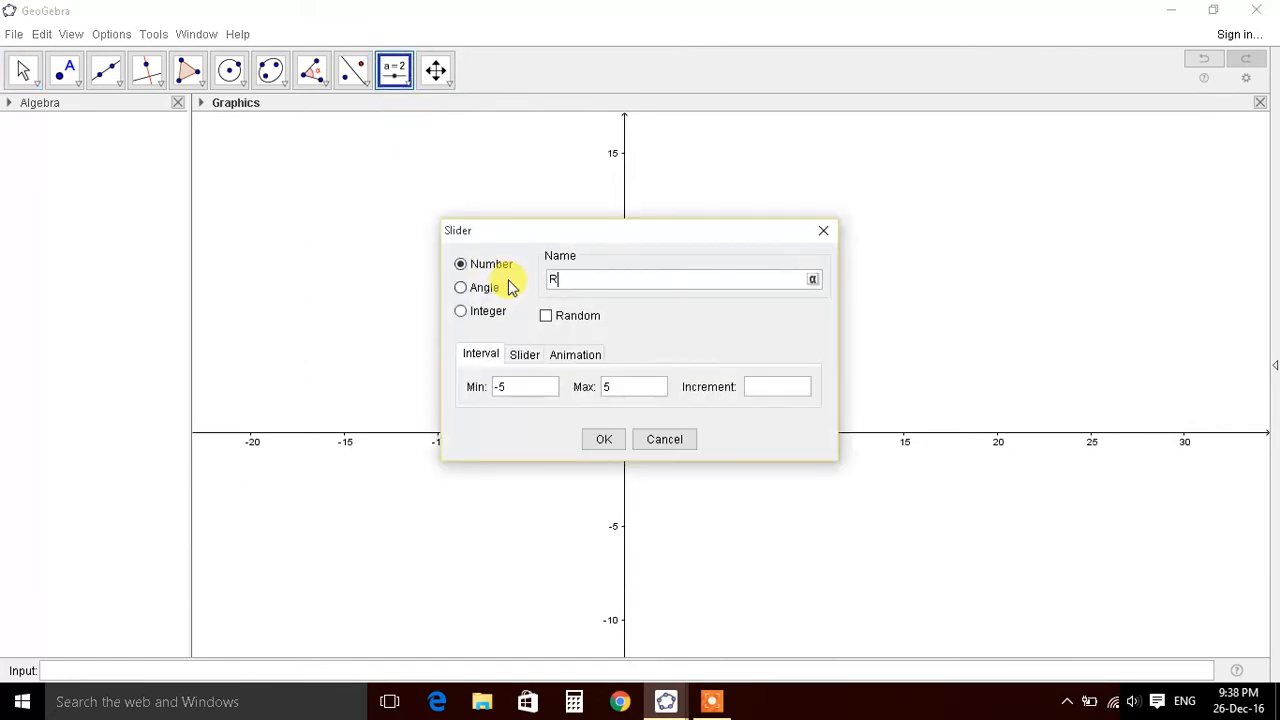
Make the new slider R a plain Number rather than an angle
{"action": "left_click", "coordinate": [604, 440]}
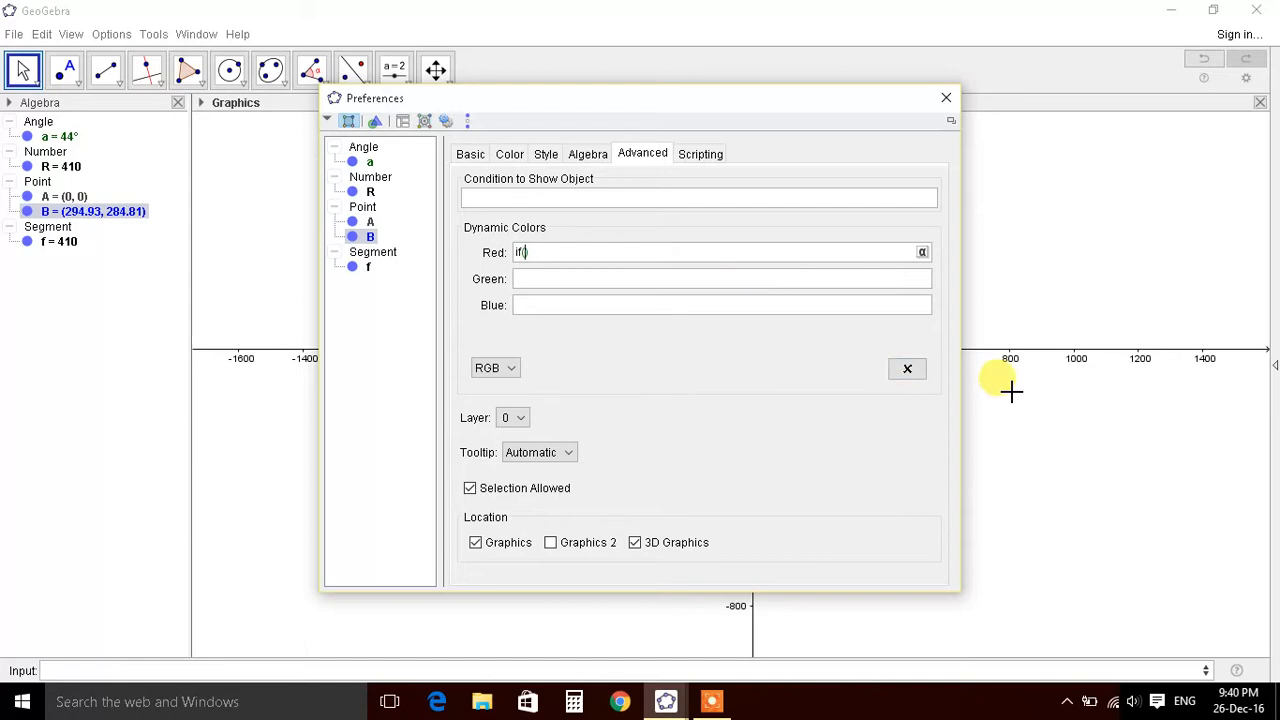
Enter the condition (a<144) in segment f's Dynamic Colors Red field
{"action": "type", "text": "(a<144)"}
{"action": "left_click", "coordinate": [722, 278]}
{"action": "type", "text": "If[72° < a < 288°, 1, 0"}
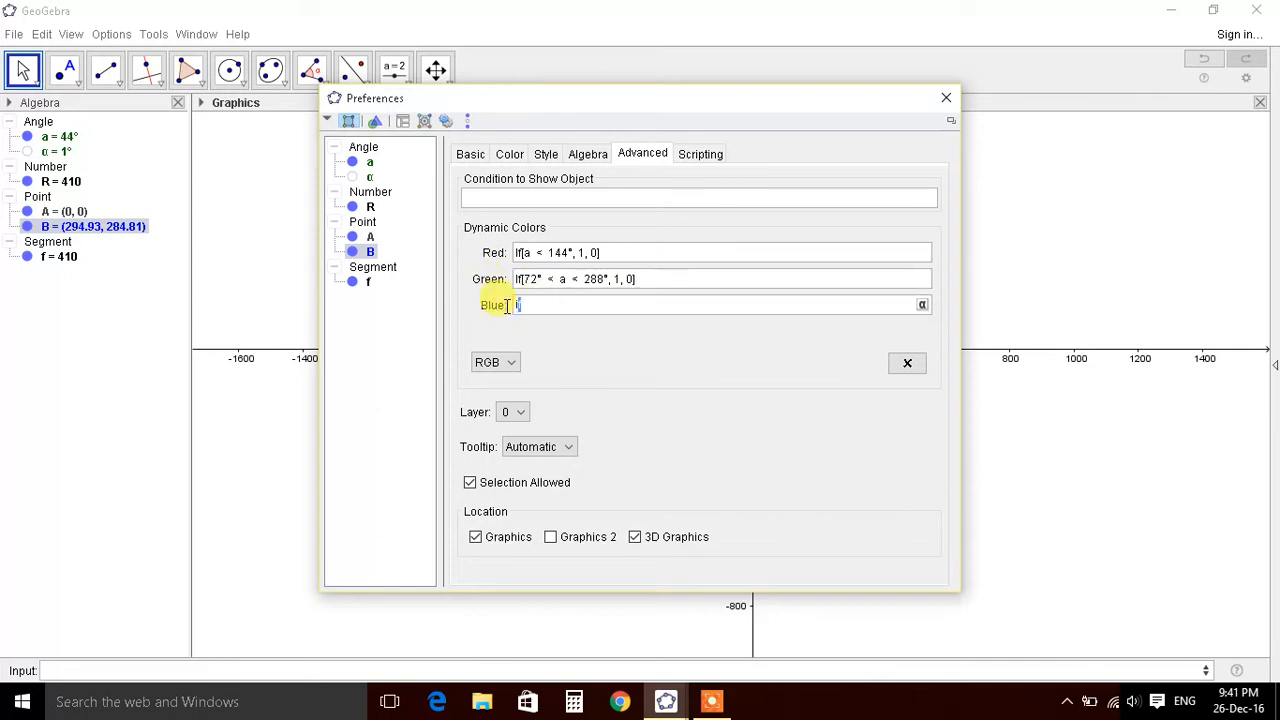
Enter If[216° < a < 360°, 1, 0] as the Blue dynamic colour condition
{"action": "type", "text": "If[216° < a < 360°, 1, 0]"}
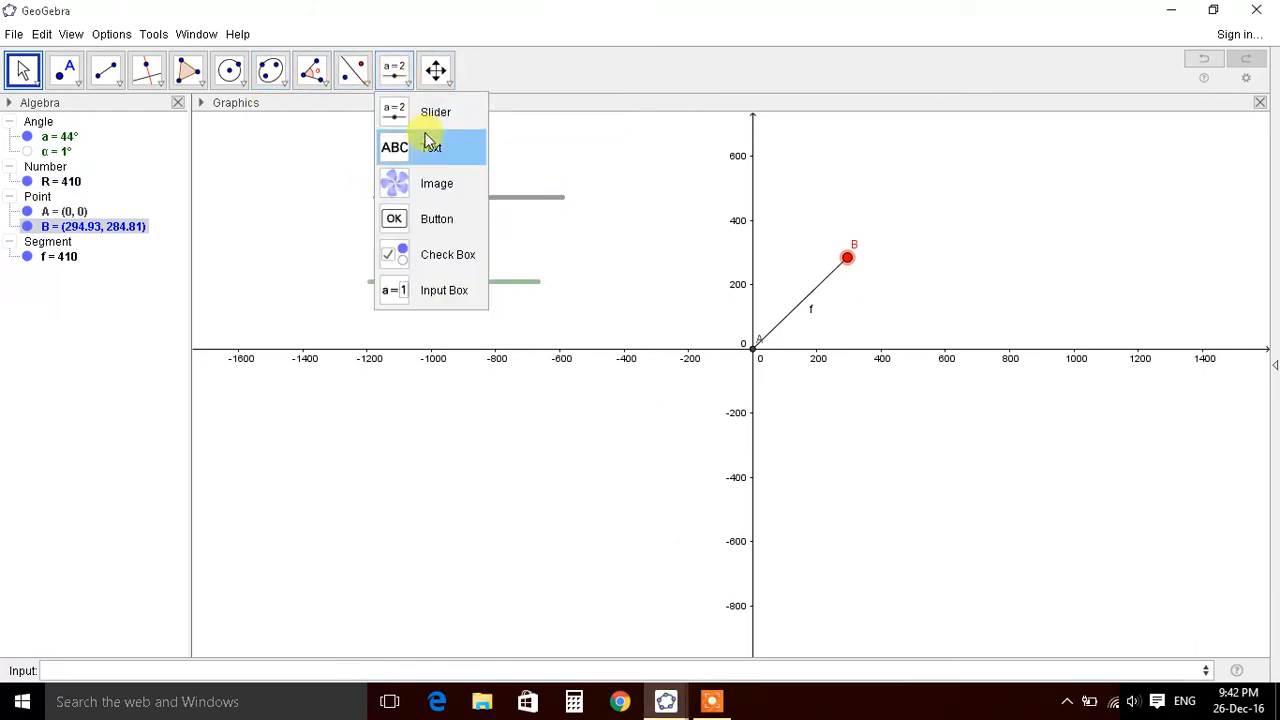
Create a Start button scripted with StartAnimation(R) and StartAnimation(a), captioned Start
{"action": "left_click", "coordinate": [436, 218]}
{"action": "type", "text": "StartAn"}
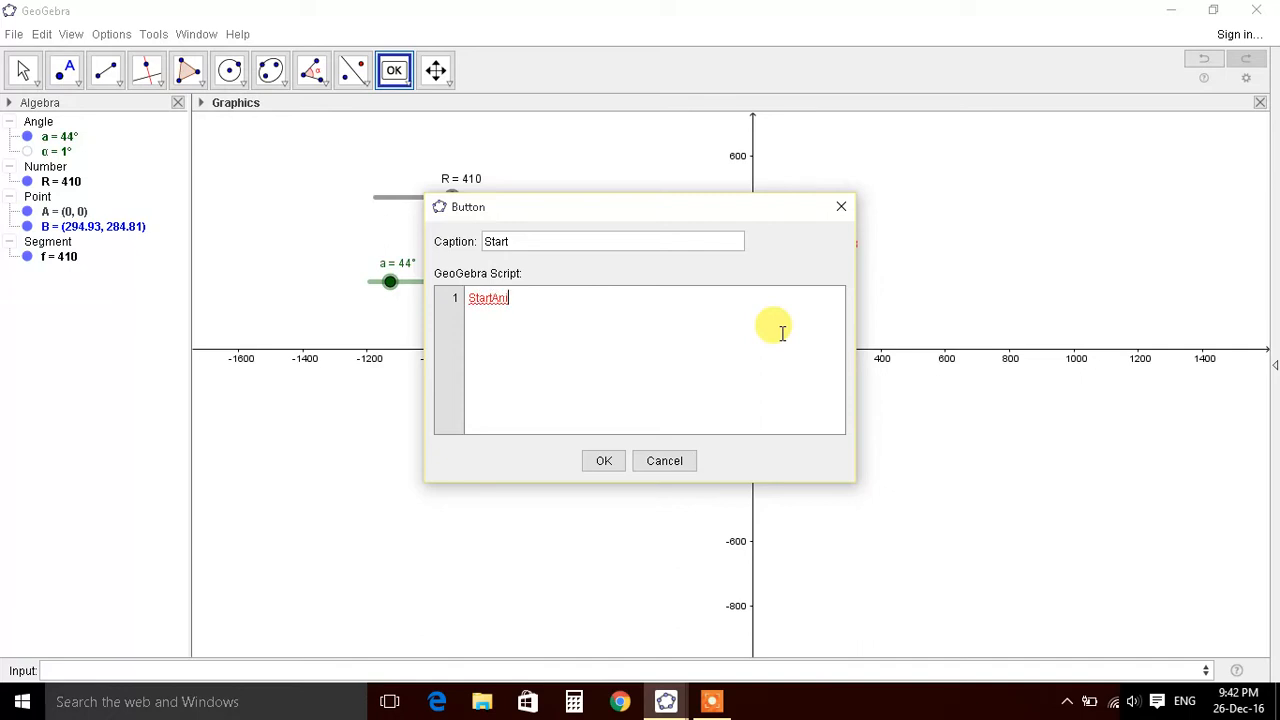
{"action": "type", "text": "imtion(R)"}
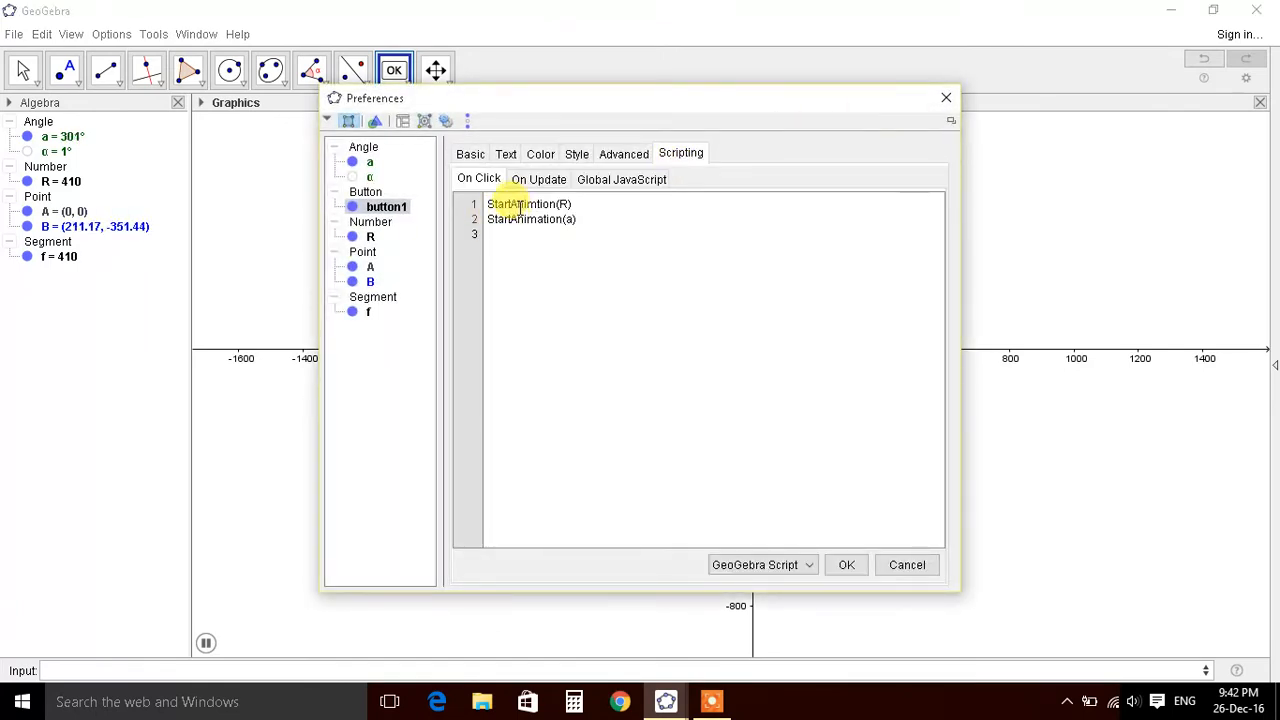
{"action": "left_click", "coordinate": [844, 564]}
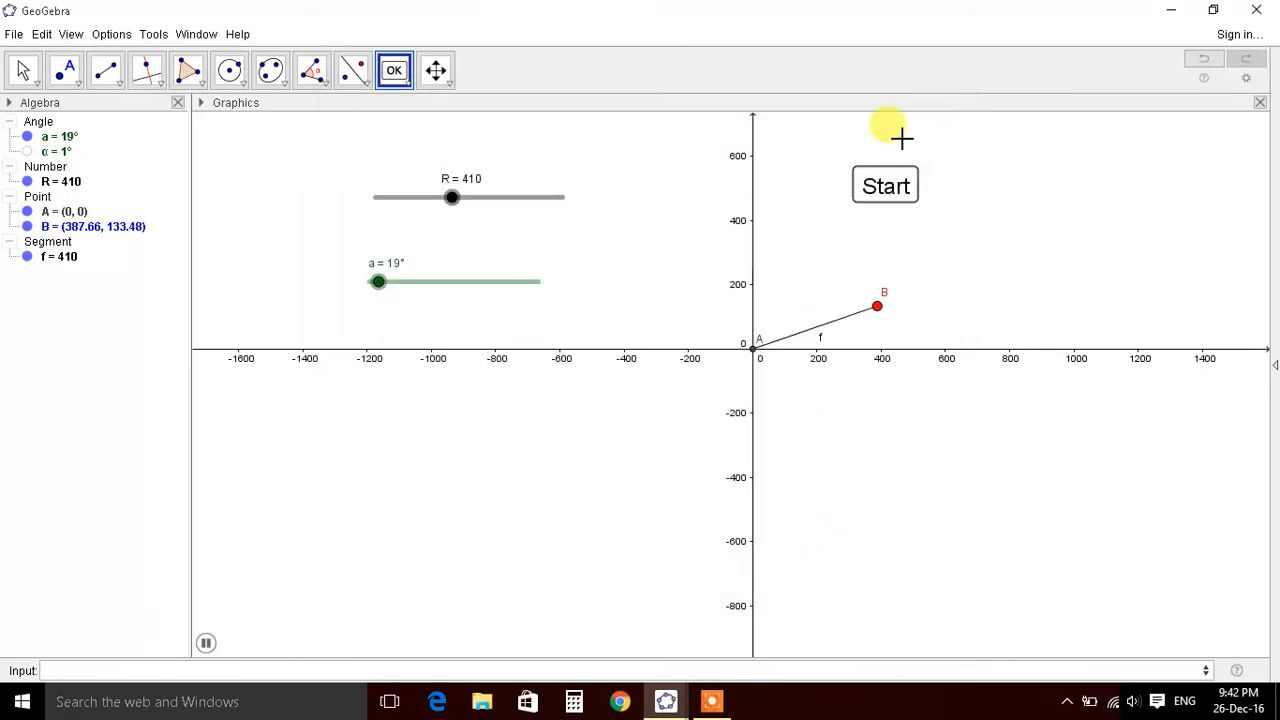
{"action": "left_click_drag", "start_coordinate": [452, 198], "coordinate": [516, 198]}
{"action": "type", "text": "Stop"}
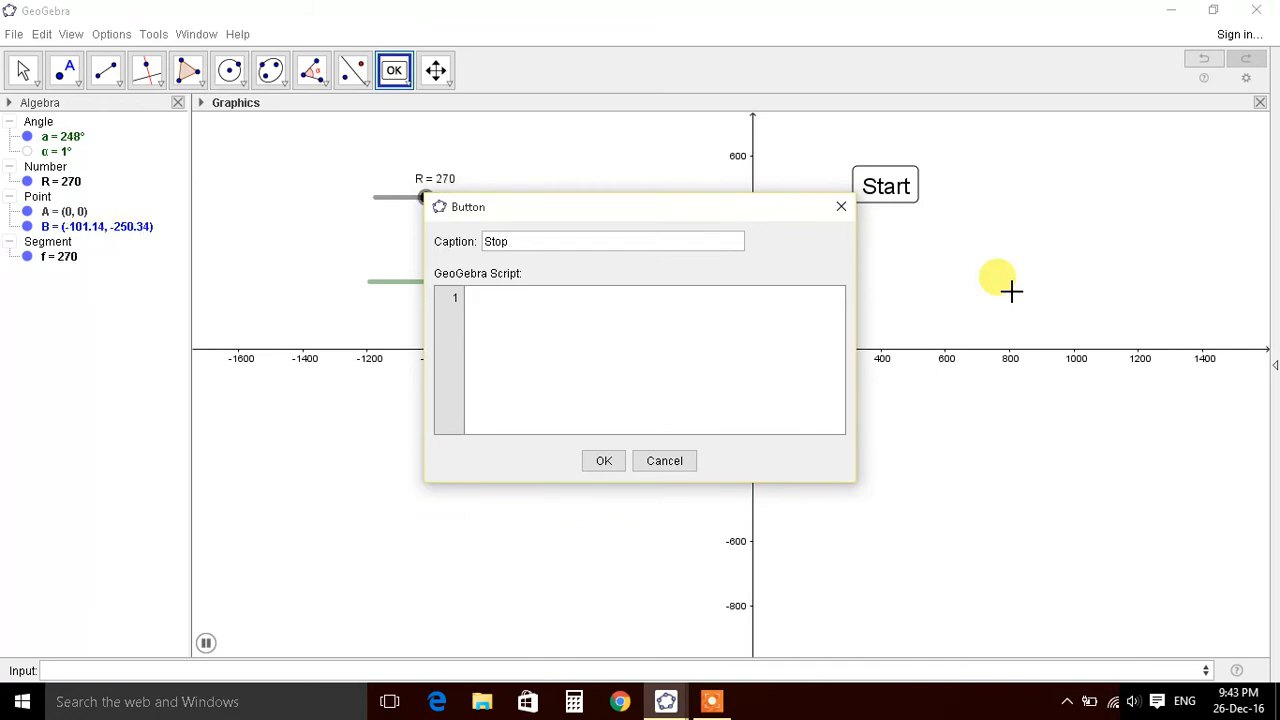
Script the Stop button with a StartAnimation() command to halt the motion
{"action": "type", "text": "StartAnimation"}
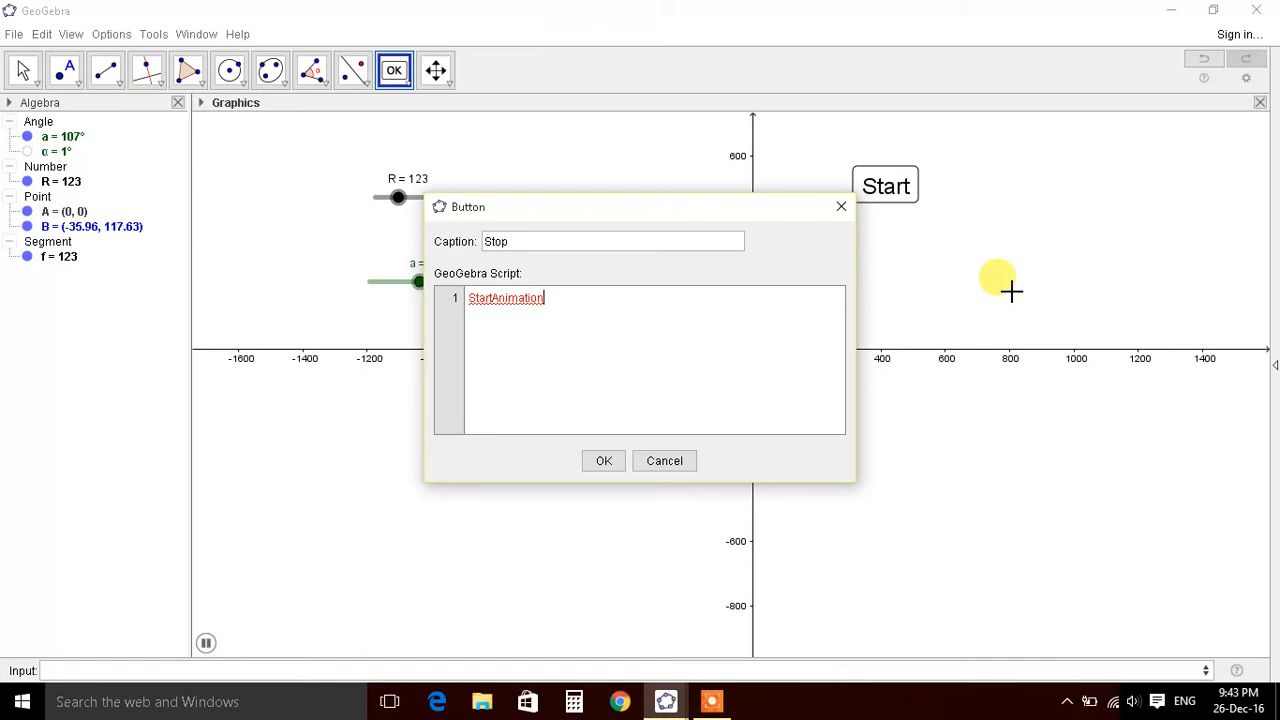
{"action": "type", "text": "()"}
{"action": "left_click", "coordinate": [612, 242]}
{"action": "type", "text": "Reset"}
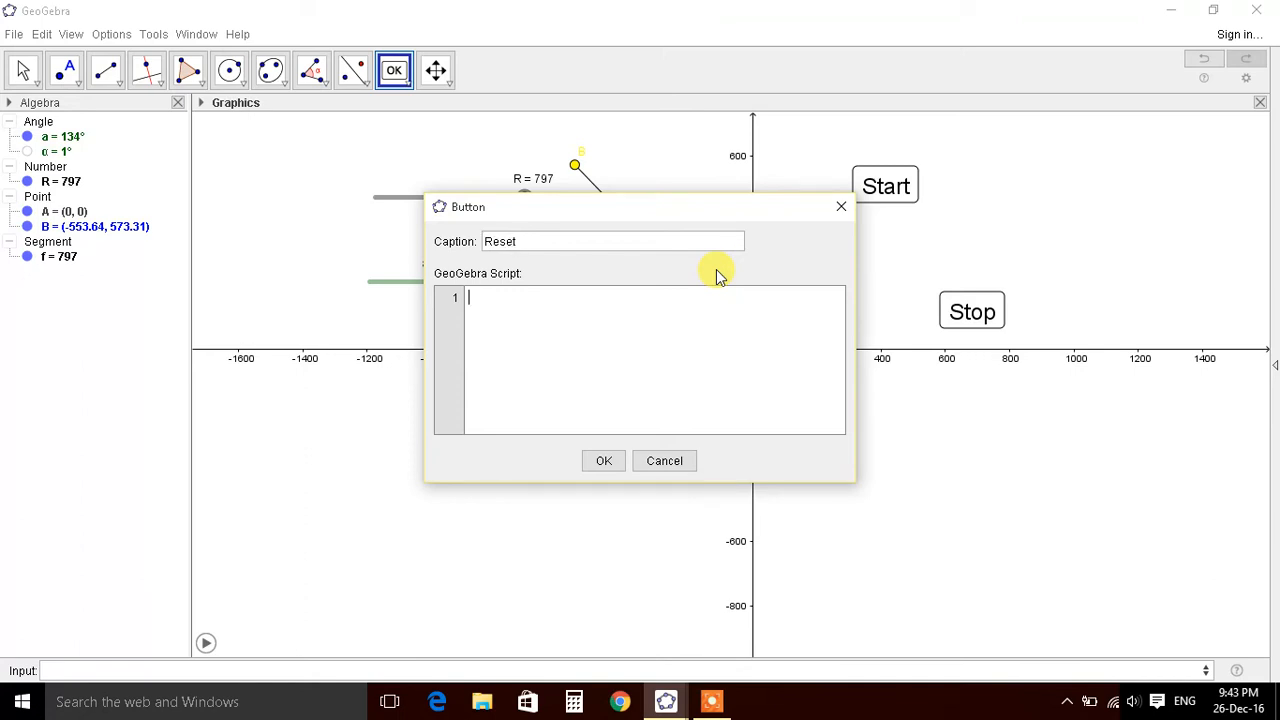
Script the Reset button with R=1000 and a=0
{"action": "type", "text": "R"}
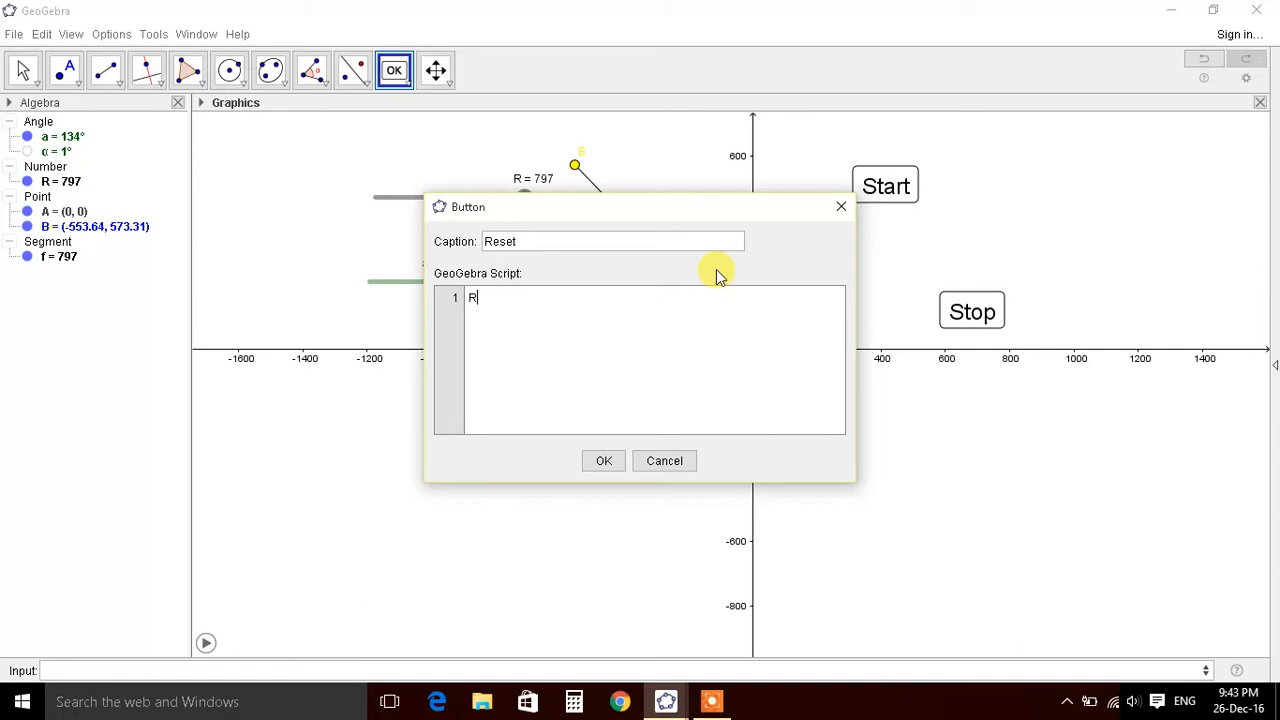
{"action": "type", "text": "=1000"}
{"action": "type", "text": "a"}
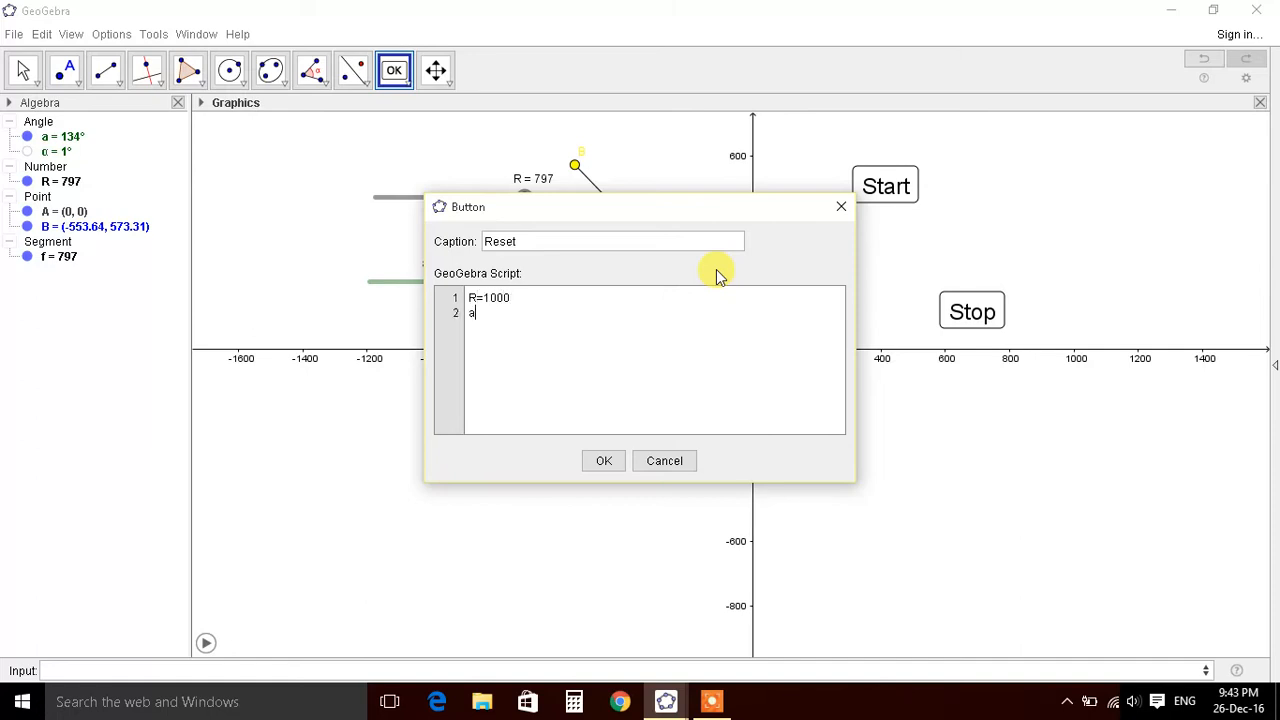
{"action": "type", "text": "=0"}
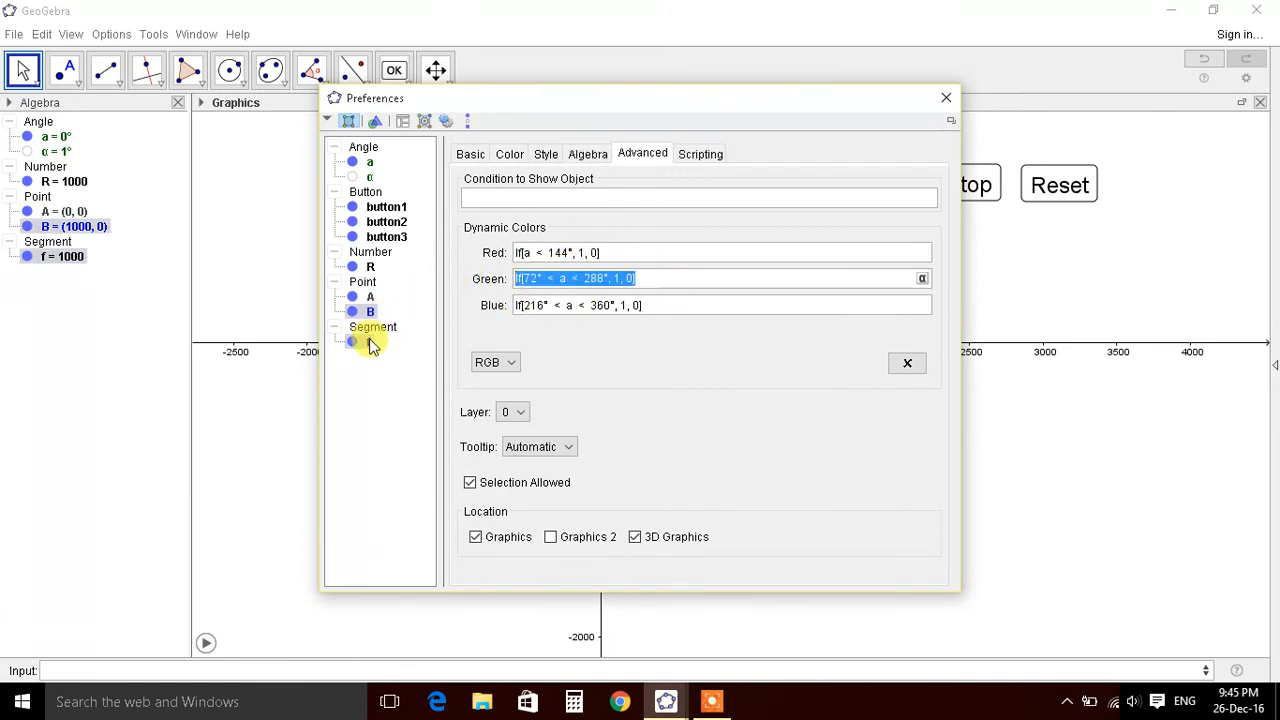
Add R>700 to segment f's dynamic colour conditions so shading depends on radius
{"action": "type", "text": "R>700"}
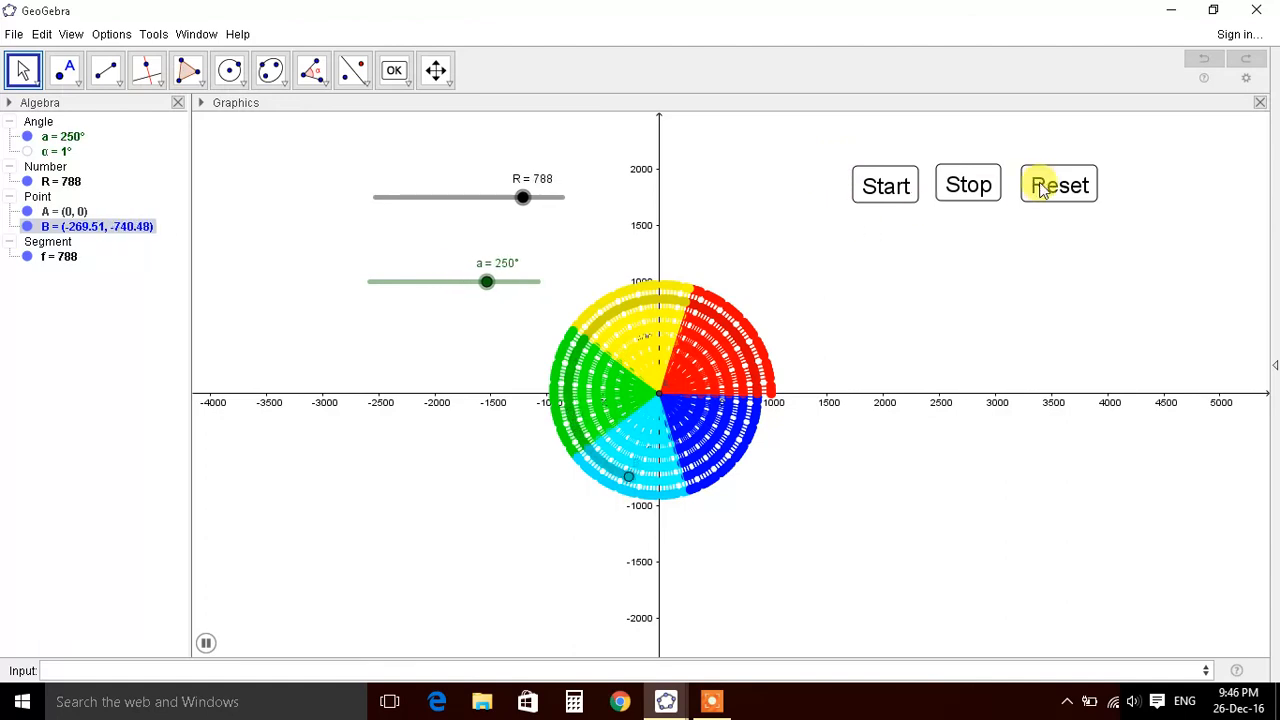
Reset R and a, then replay the animation to redraw the spiral inward
{"action": "left_click", "coordinate": [1058, 184]}
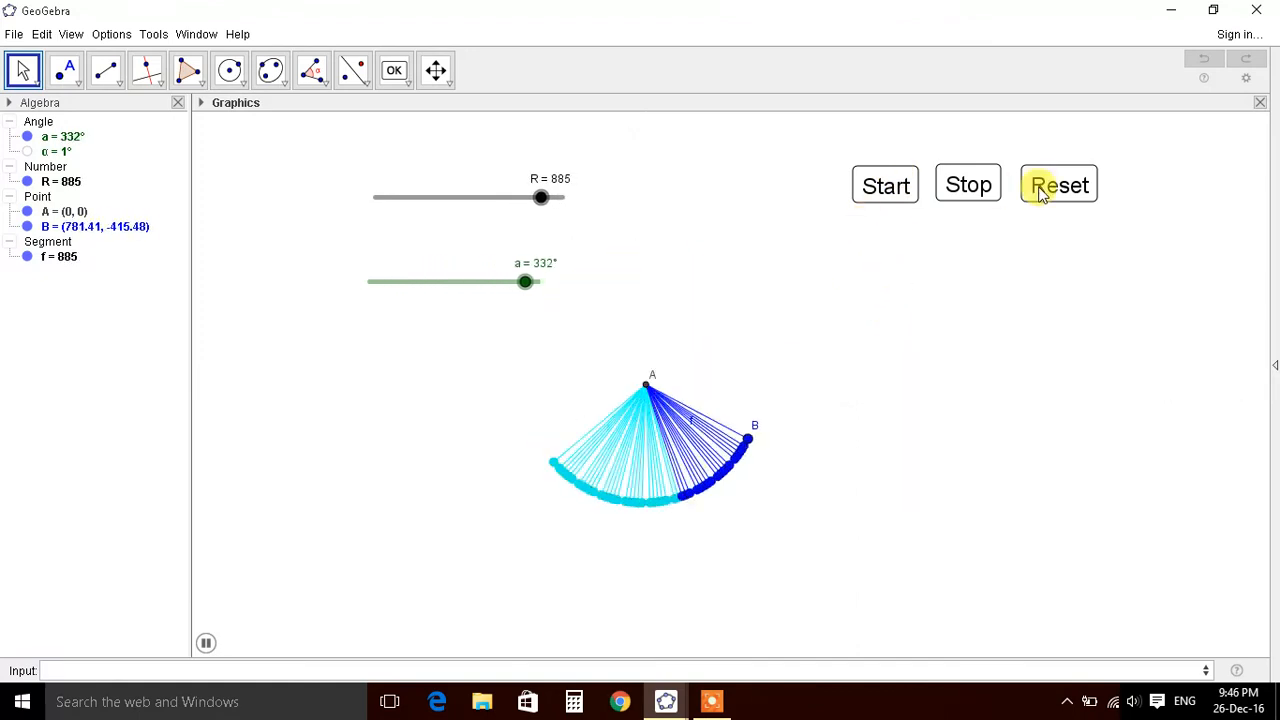
{"action": "left_click", "coordinate": [1058, 184]}
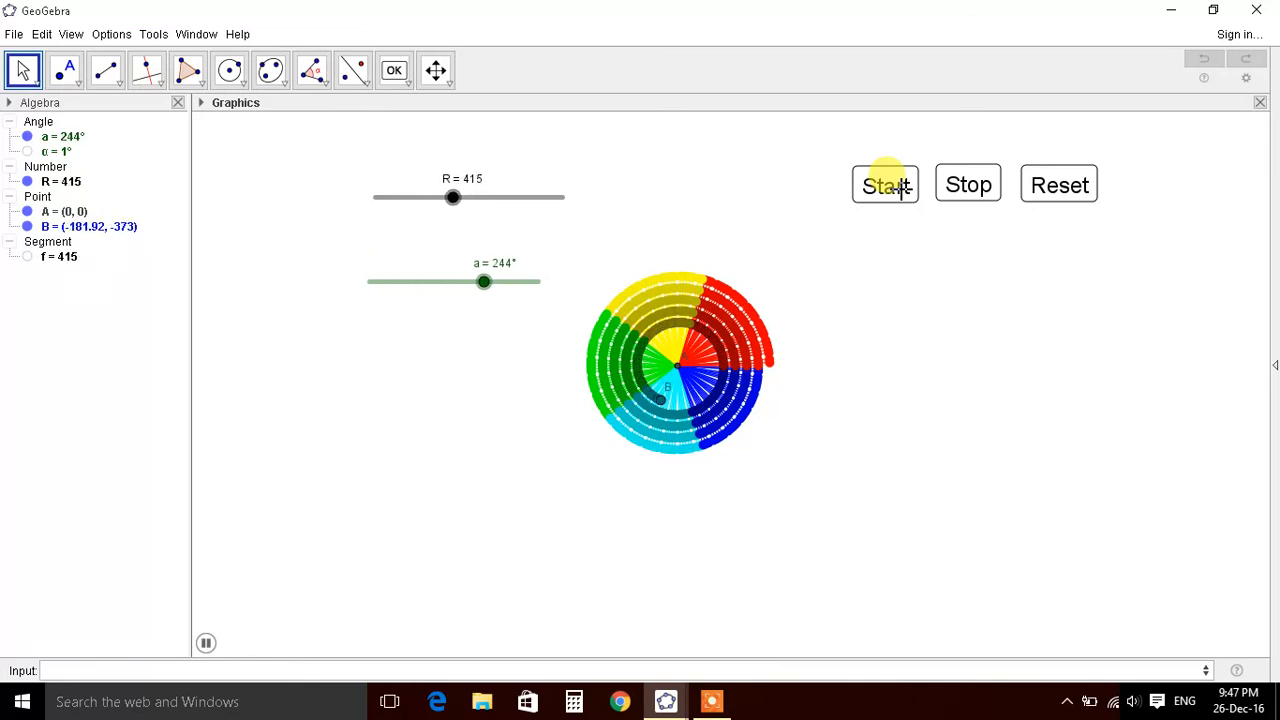